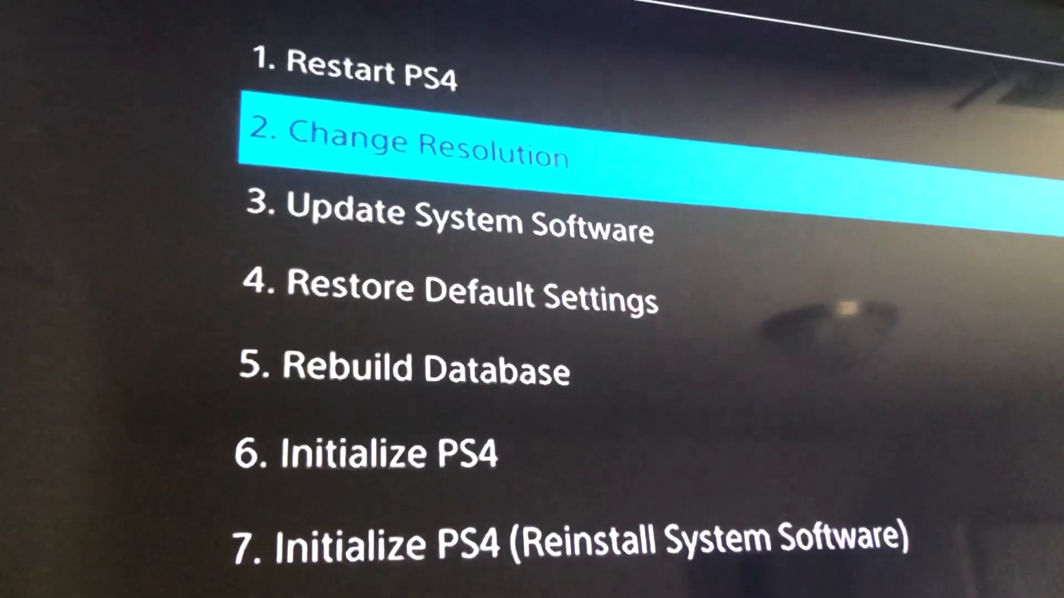
Step: Select '4. Restore Default Settings' and confirm Yes to start initialization
key(down)
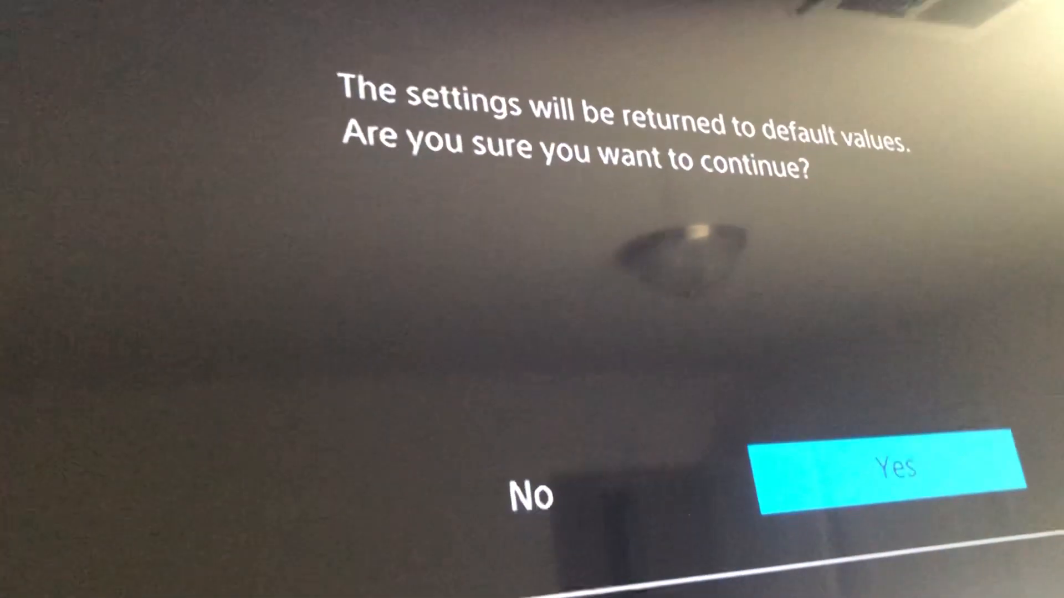
click(886, 470)
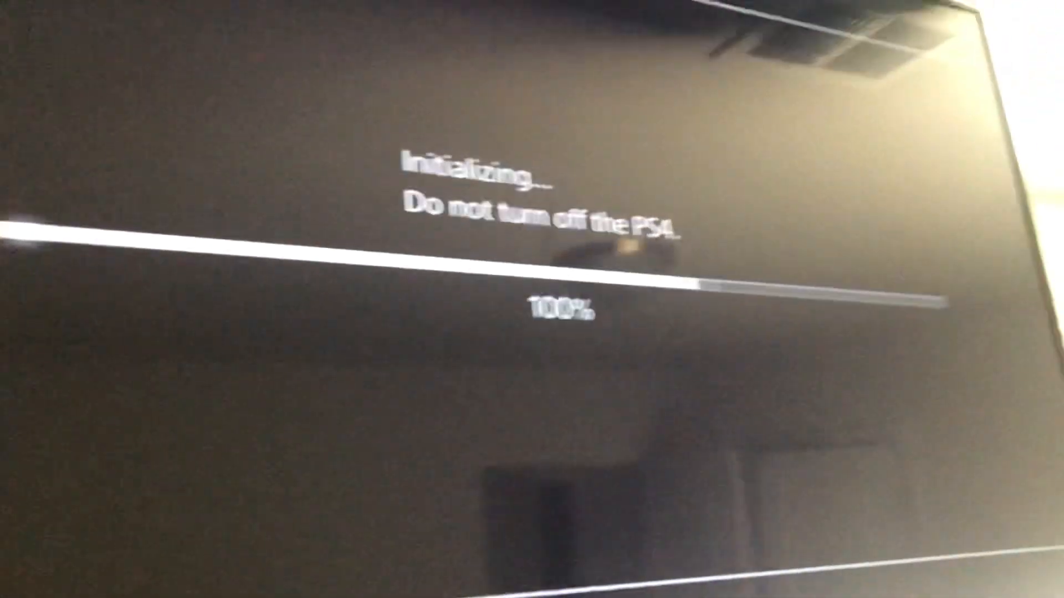